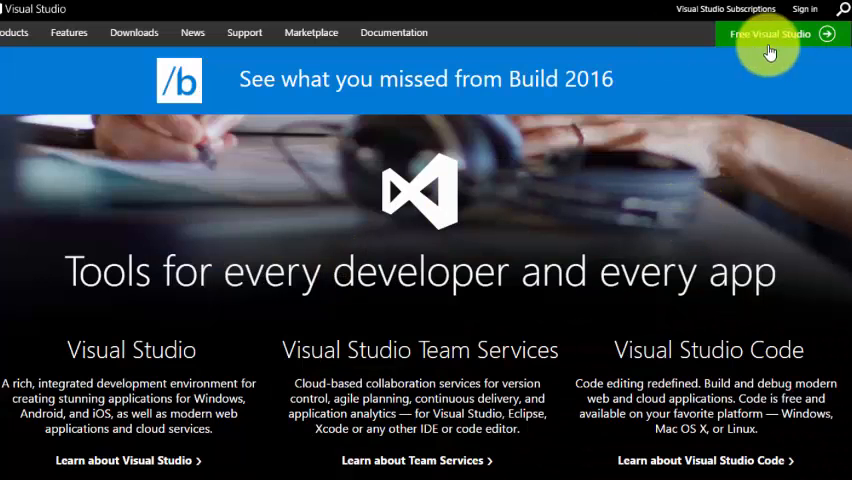
Scroll to the products section and download Visual Studio Community
{"action": "scroll", "scroll_direction": "down", "scroll_amount": 3}
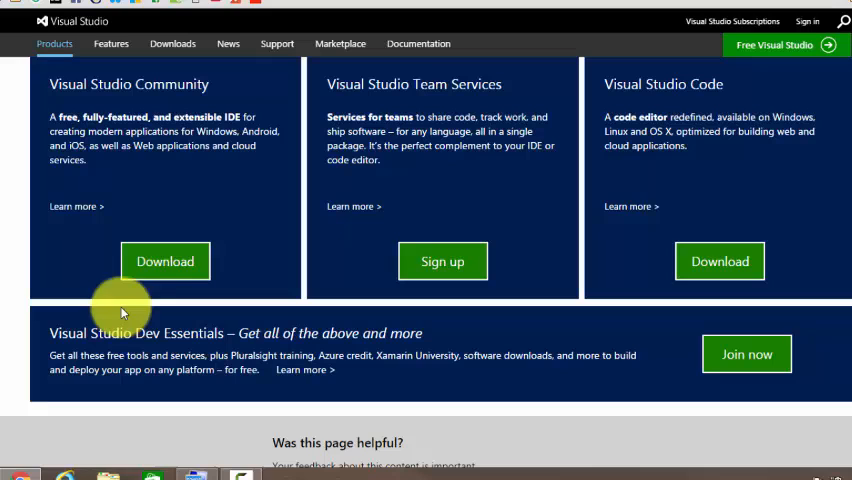
{"action": "mouse_move", "coordinate": [165, 261]}
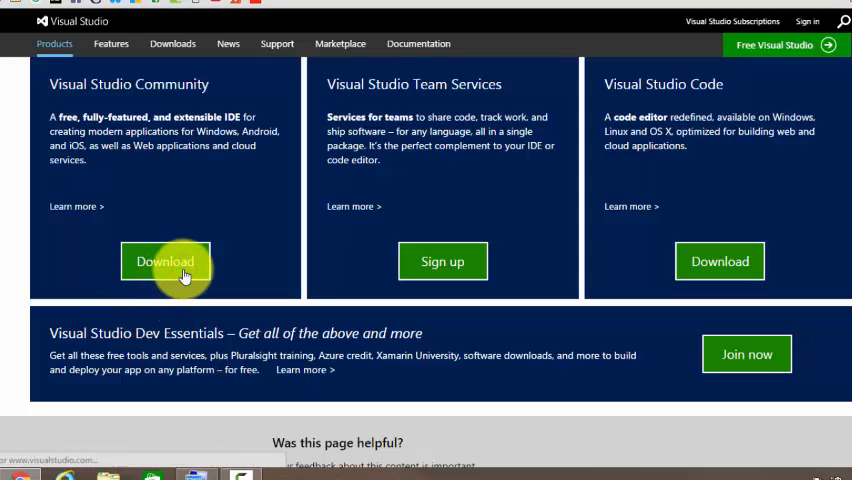
{"action": "left_click", "coordinate": [165, 261]}
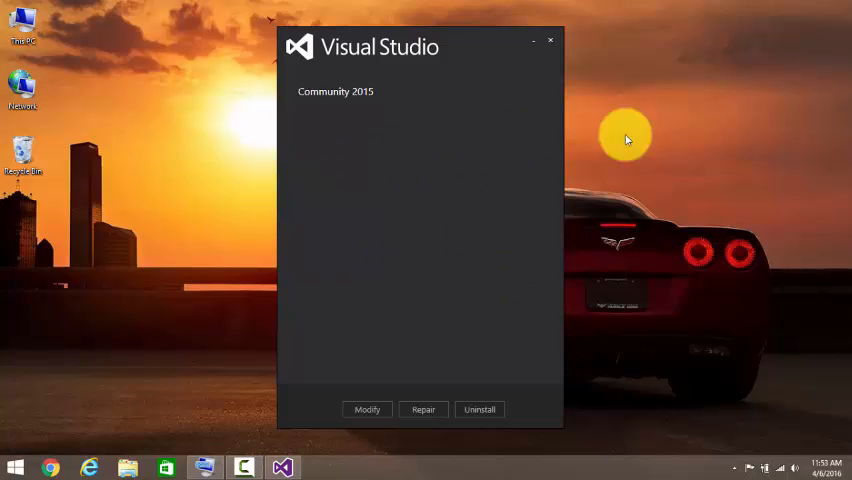
{"action": "mouse_move", "coordinate": [313, 66]}
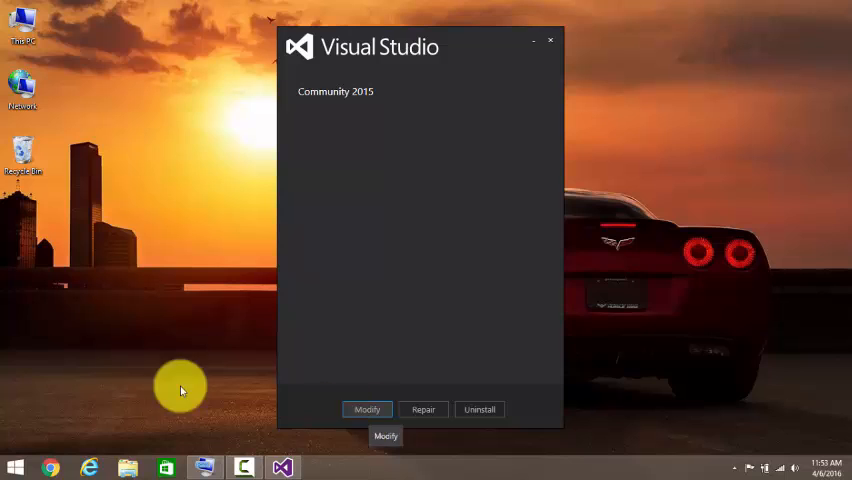
{"action": "mouse_move", "coordinate": [290, 240]}
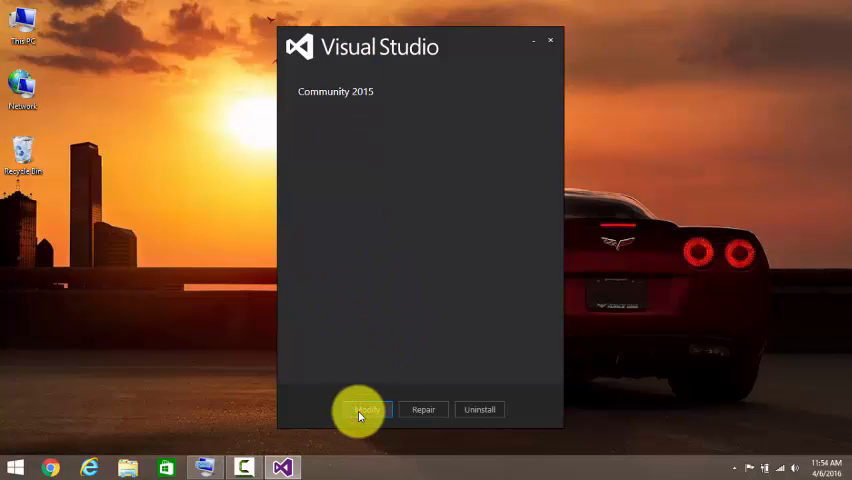
Modify the installation and expand Programming Languages to show the Visual C++ sub-components
{"action": "left_click", "coordinate": [368, 409]}
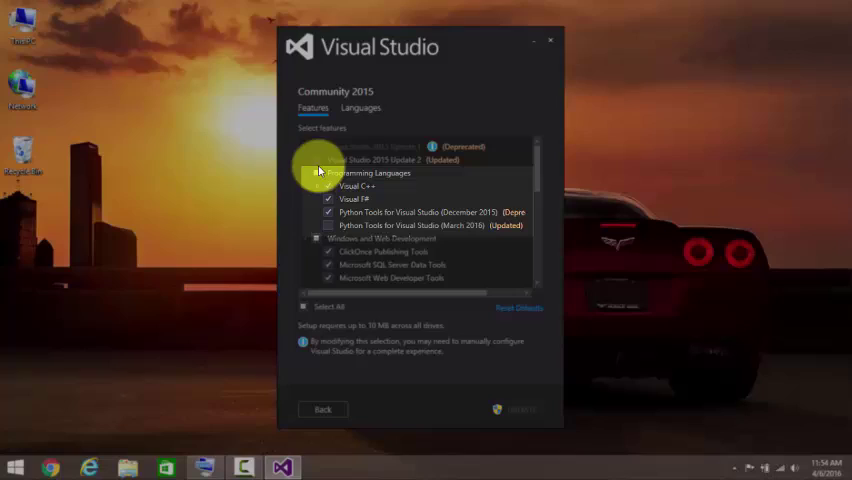
{"action": "left_click", "coordinate": [329, 186]}
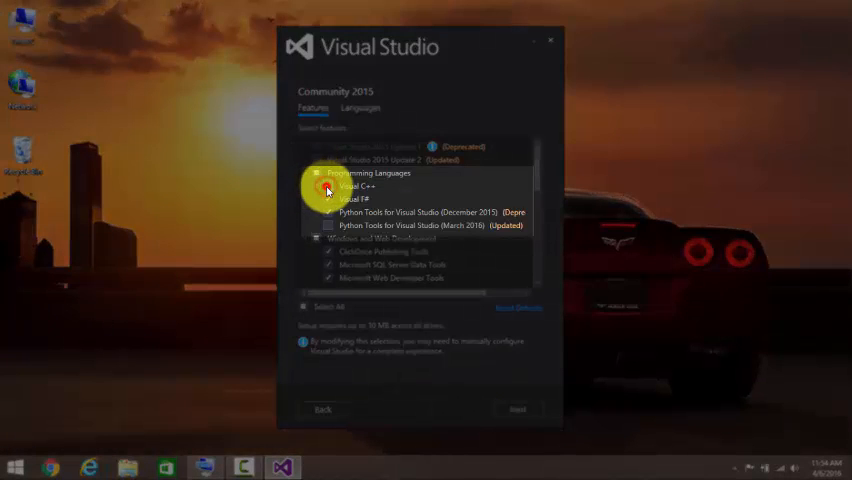
{"action": "left_click", "coordinate": [316, 173]}
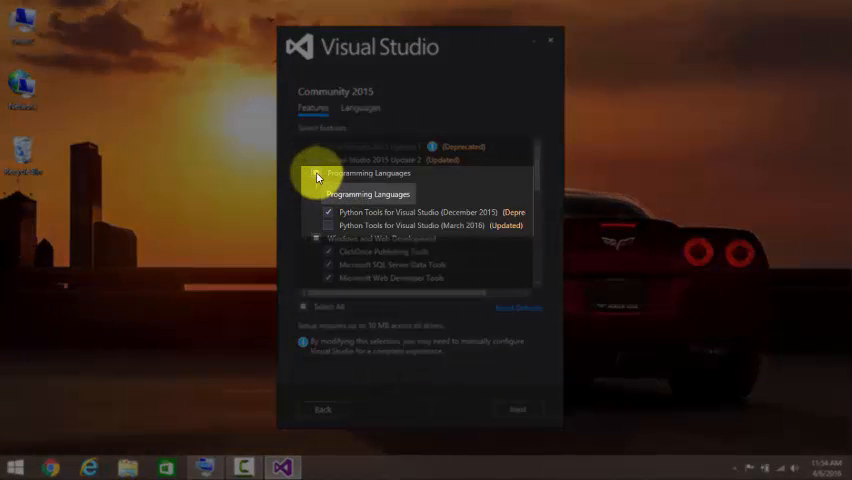
{"action": "left_click", "coordinate": [318, 176]}
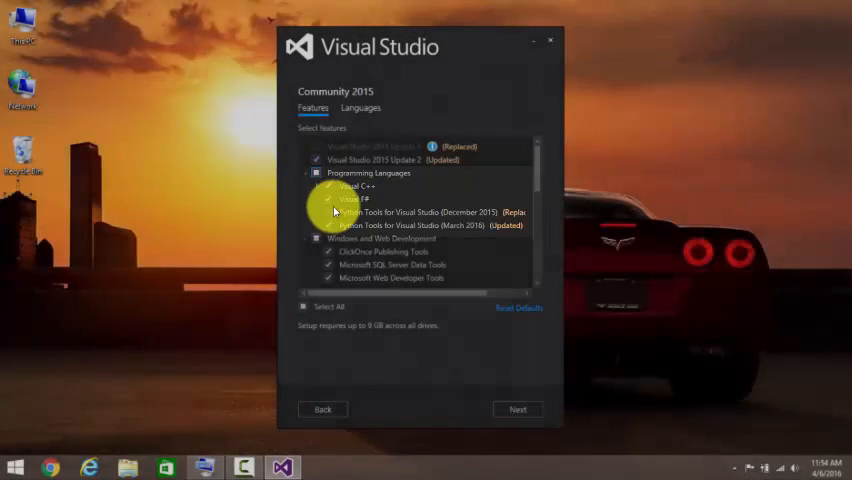
{"action": "left_click", "coordinate": [318, 186]}
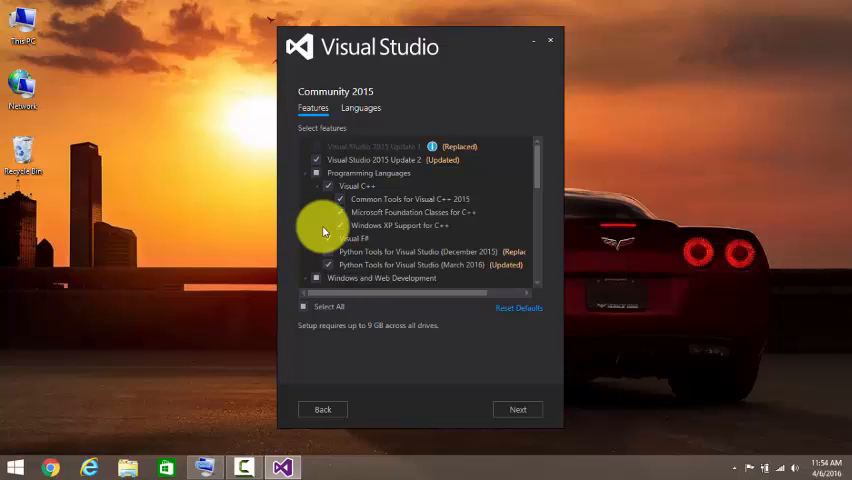
Toggle Select All off and on so every feature is checked
{"action": "left_click", "coordinate": [305, 306]}
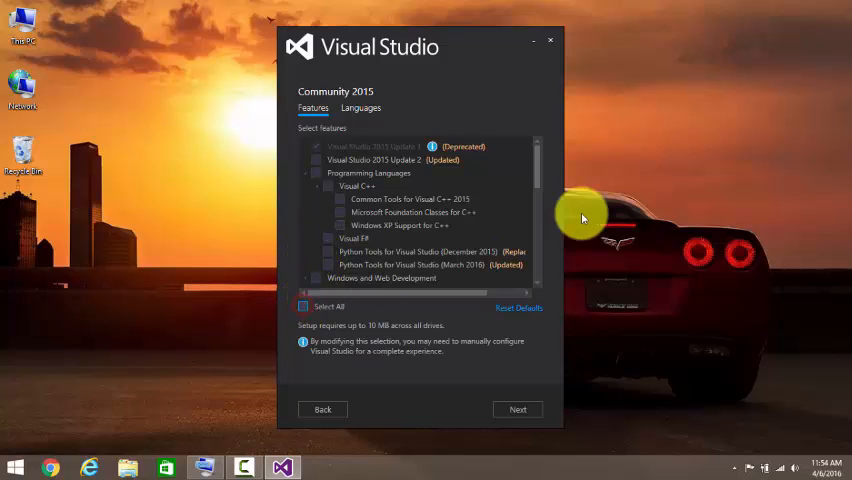
{"action": "left_click", "coordinate": [305, 306]}
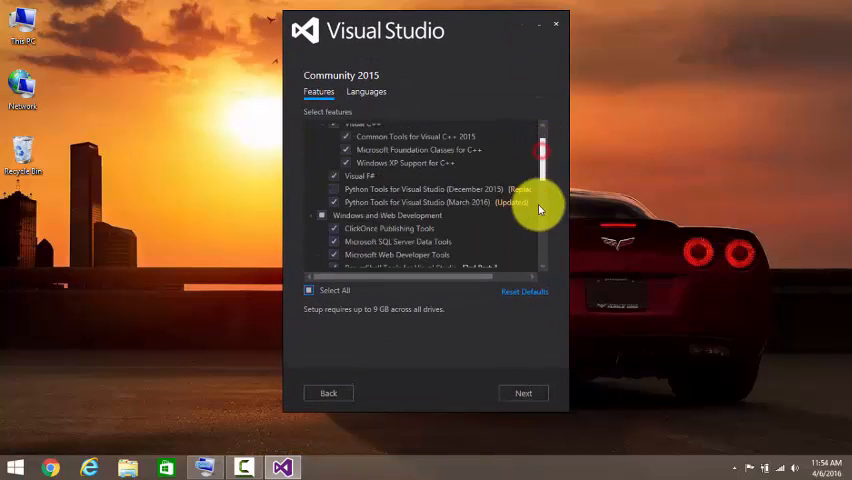
Scroll the feature list to verify every item is checked, then close setup
{"action": "scroll", "scroll_direction": "down", "scroll_amount": 3}
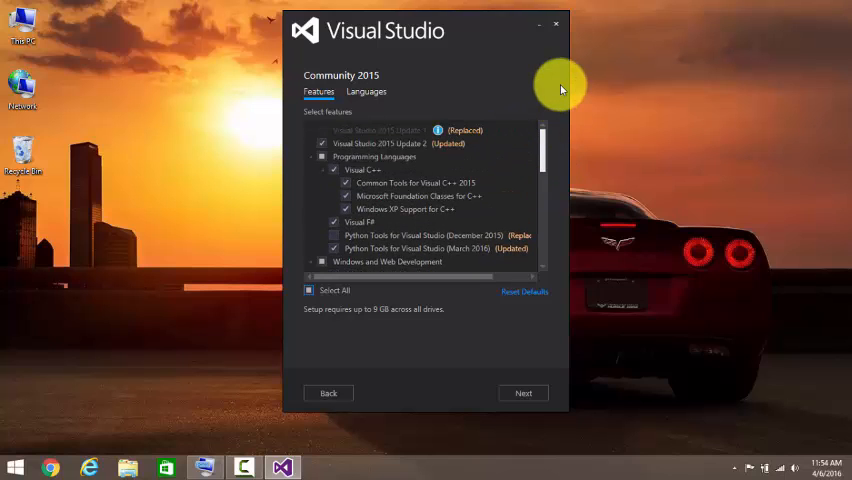
{"action": "scroll", "scroll_direction": "down", "scroll_amount": 3}
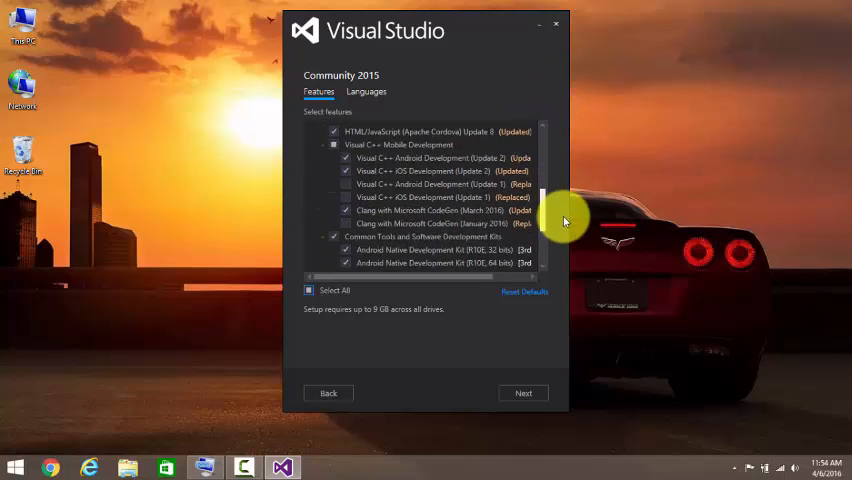
{"action": "scroll", "scroll_direction": "down", "scroll_amount": 3}
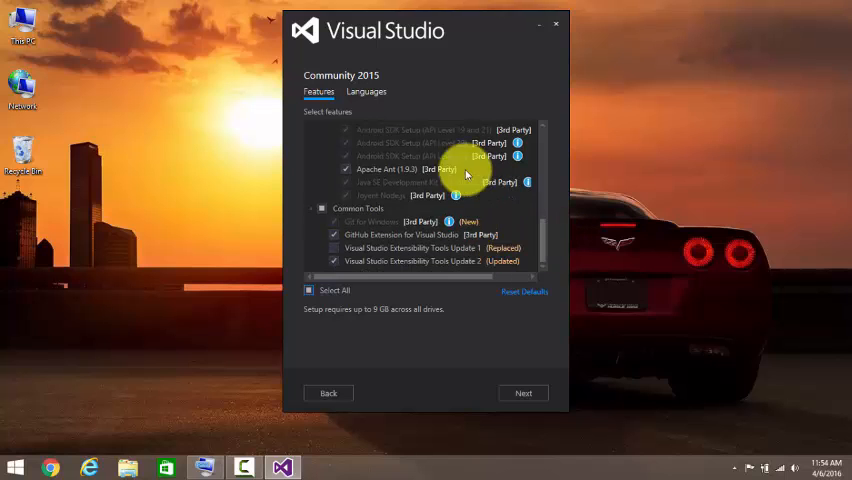
{"action": "scroll", "scroll_direction": "down", "scroll_amount": 3}
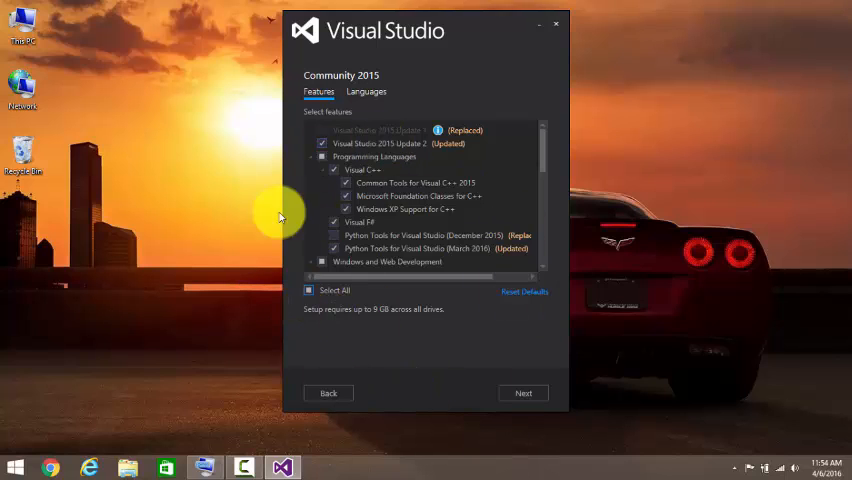
{"action": "mouse_move", "coordinate": [478, 374]}
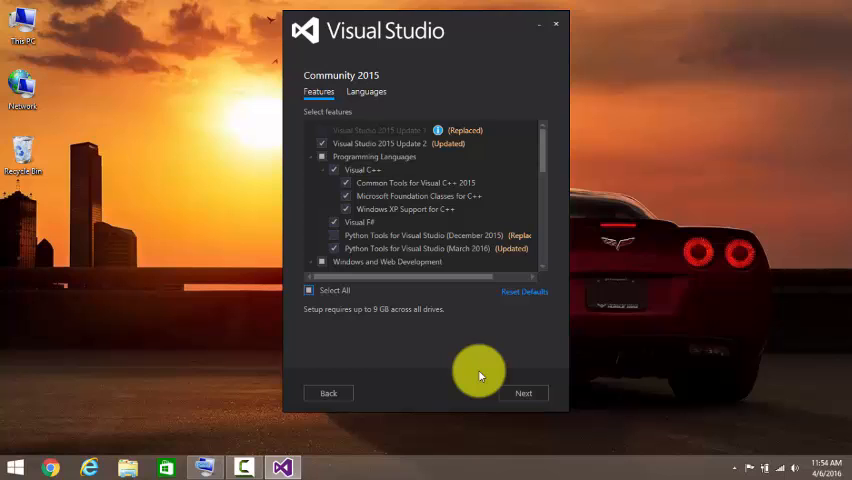
{"action": "mouse_move", "coordinate": [558, 28]}
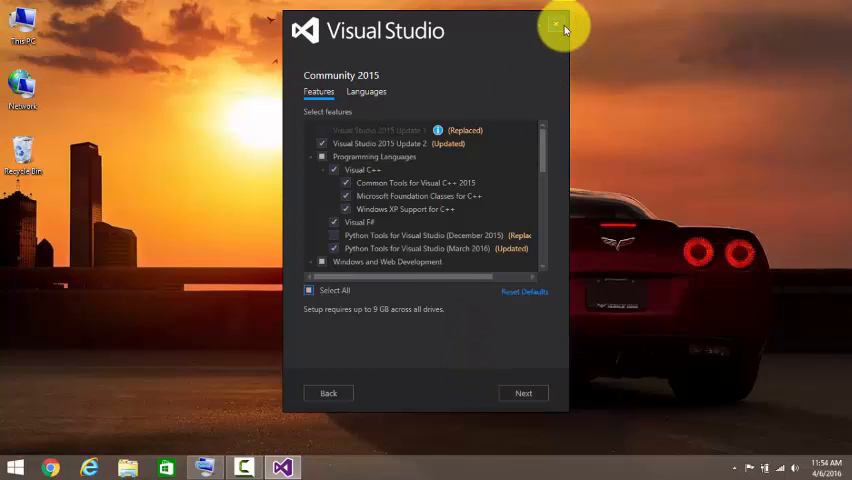
{"action": "left_click", "coordinate": [558, 25]}
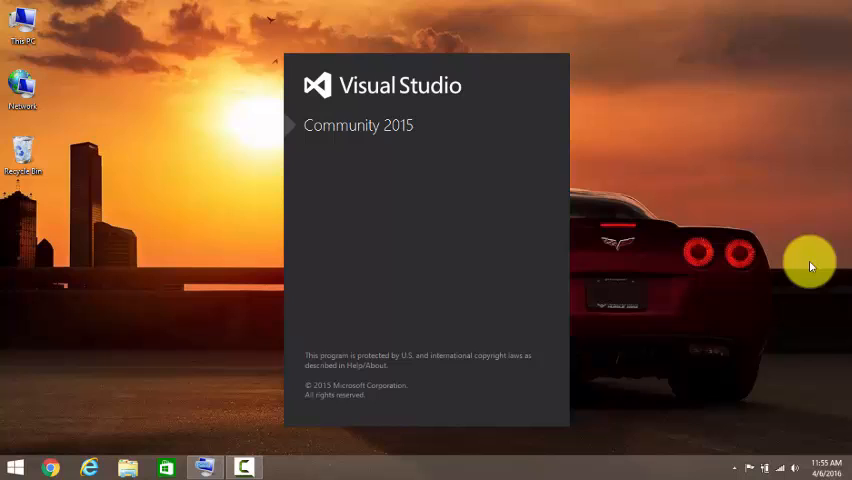
{"action": "mouse_move", "coordinate": [218, 35]}
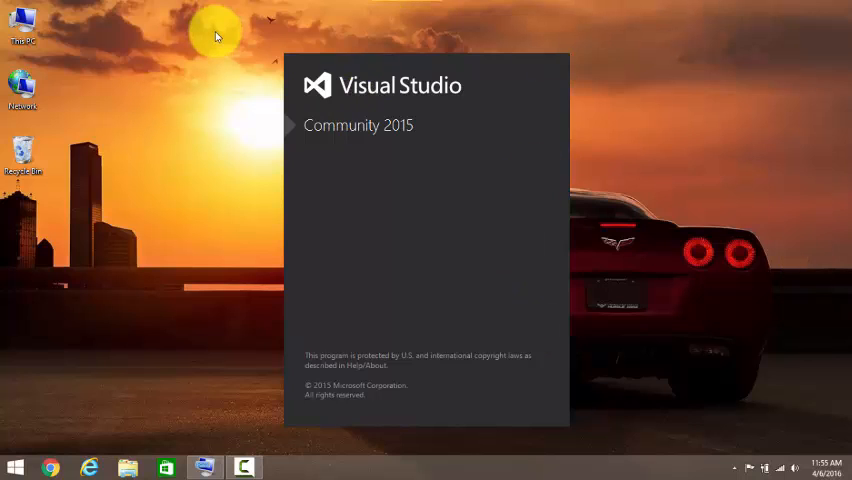
{"action": "mouse_move", "coordinate": [388, 206]}
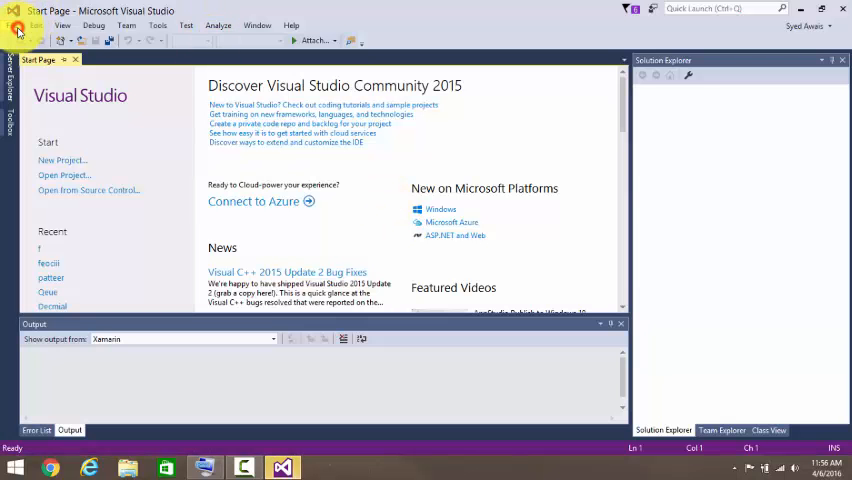
Open File > New Project to view the Visual C++ templates, then cancel the dialog
{"action": "left_click", "coordinate": [26, 24]}
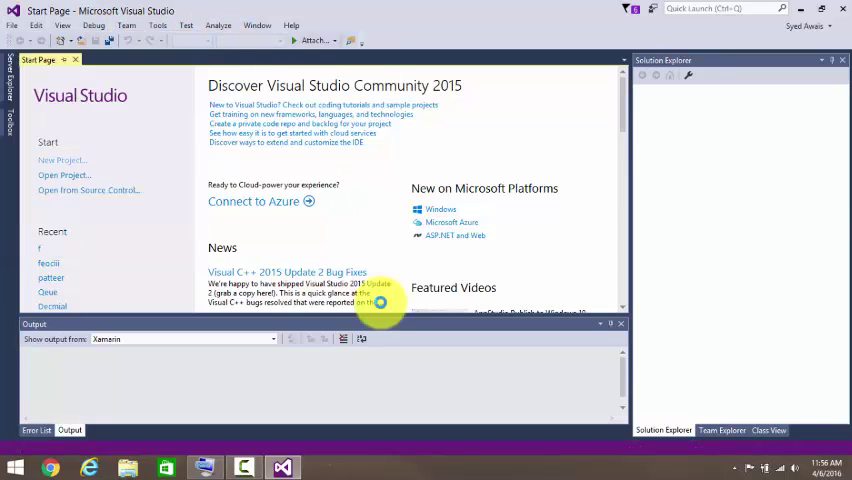
{"action": "left_click", "coordinate": [62, 160]}
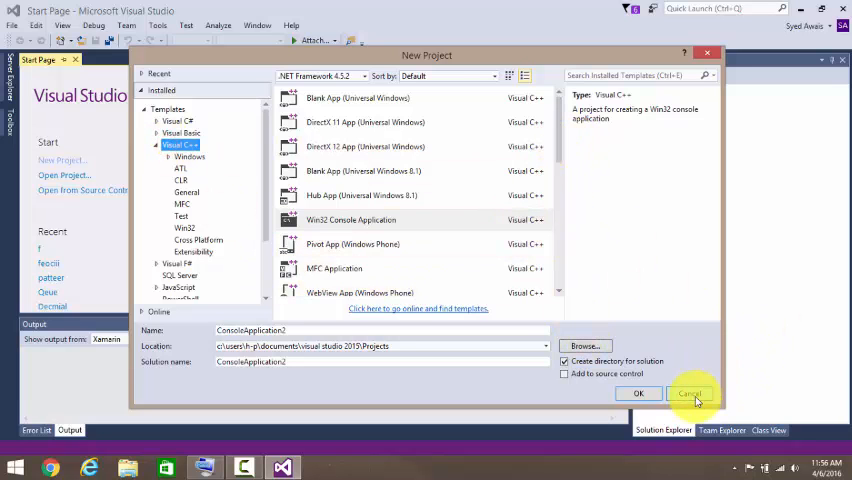
{"action": "left_click", "coordinate": [697, 393]}
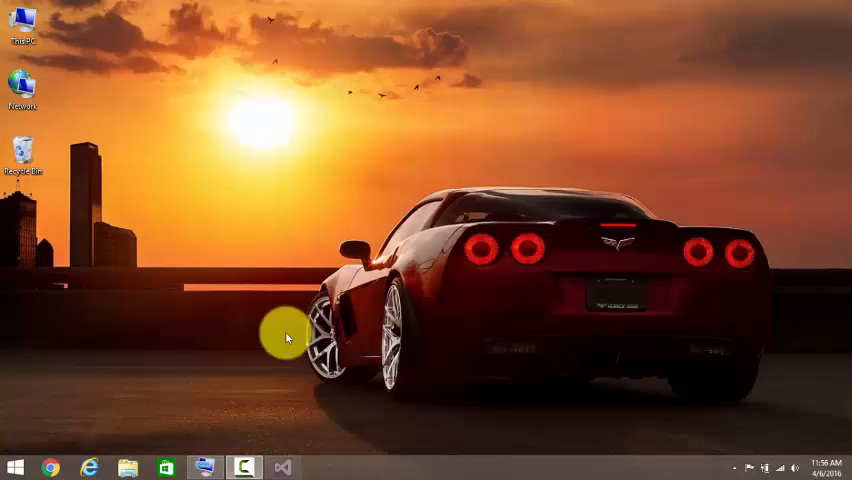
{"action": "right_click", "coordinate": [287, 337]}
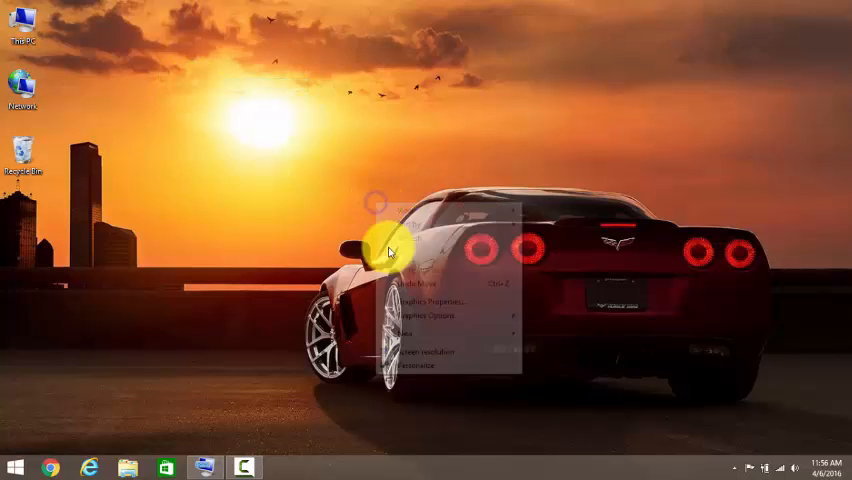
{"action": "left_click", "coordinate": [395, 250]}
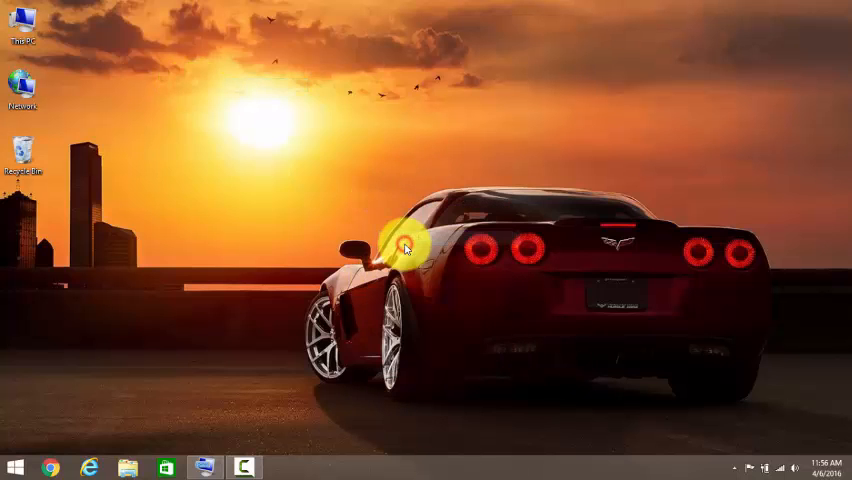